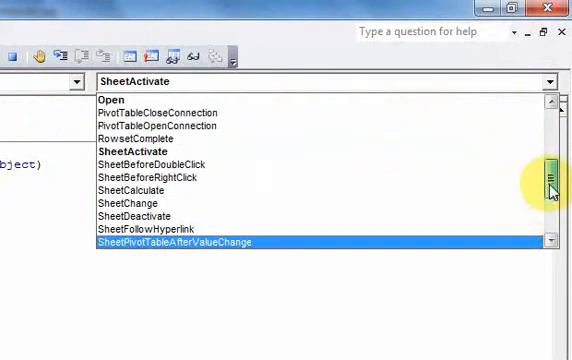
Step: Insert an empty Workbook_SheetSelectionChange stub from the ThisWorkbook procedure dropdown
scroll(down, 3)
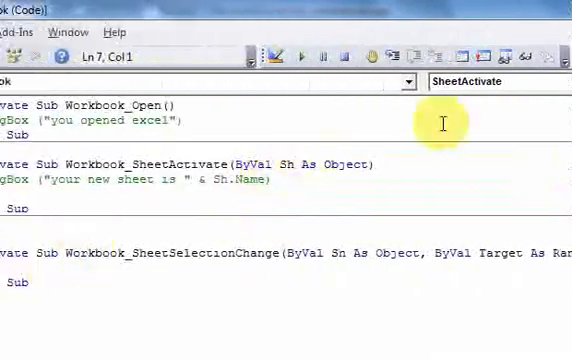
click(415, 81)
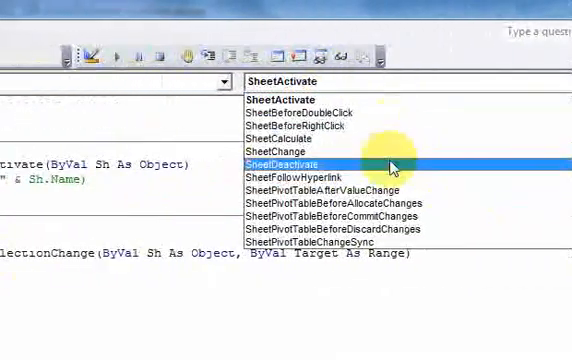
click(293, 164)
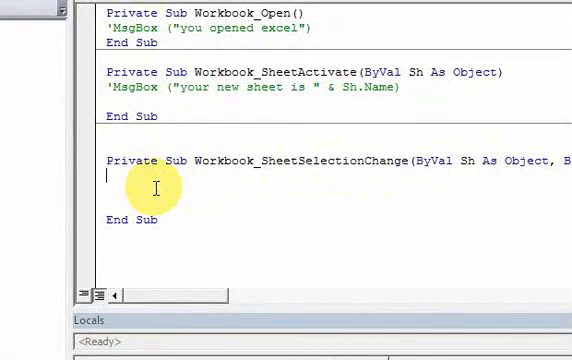
Step: Declare Dim i As Integer in Workbook_SheetSelectionChange
text(DI)
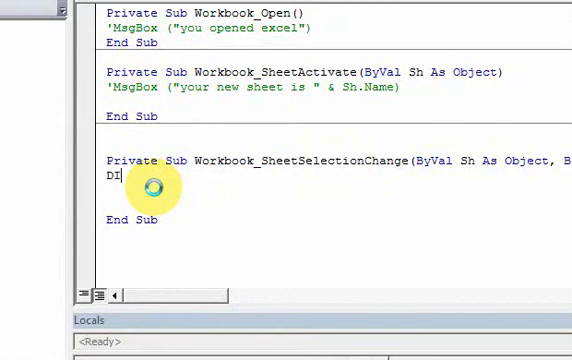
text(M)
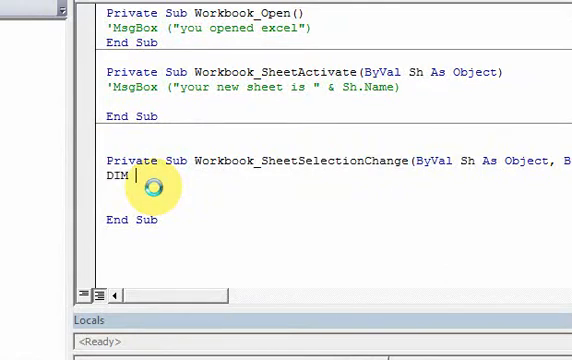
text(im i)
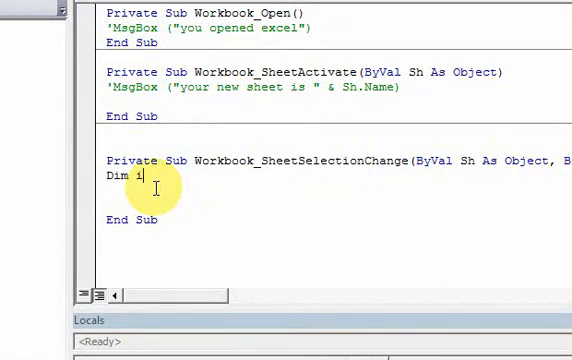
text(As Integer)
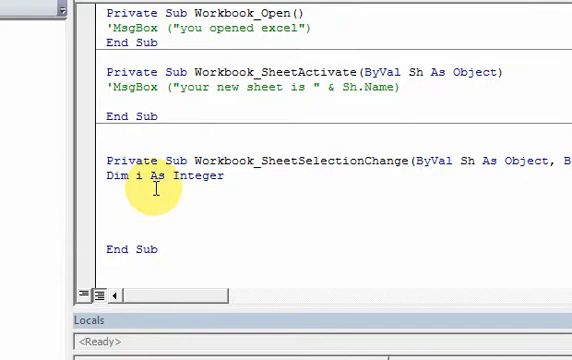
Step: Add MsgBox ("you selected row " & Target.Row & " column " & Target.Column)
text(msg)
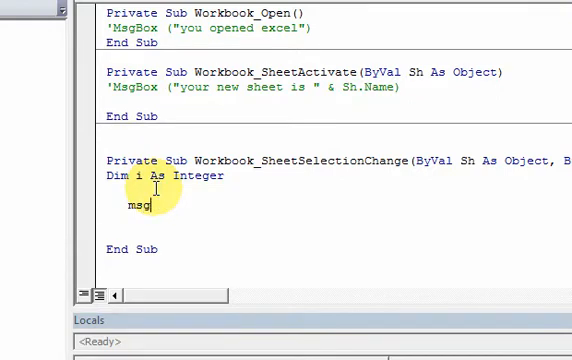
text(box (")
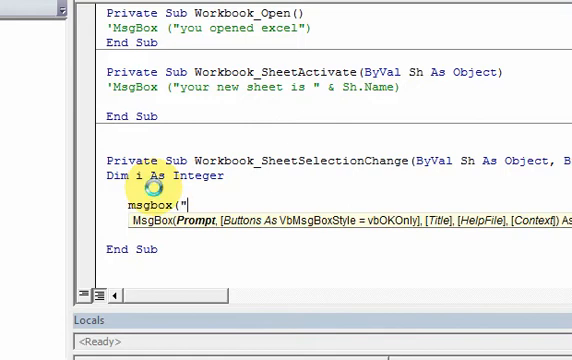
text(you selected row)
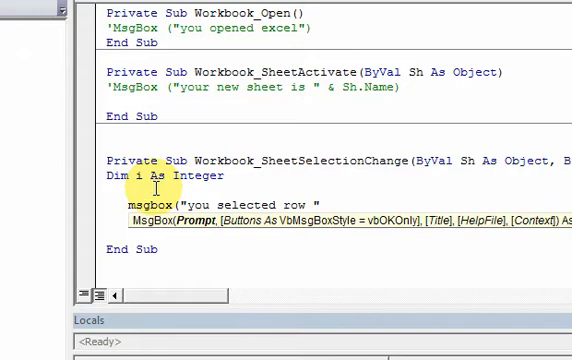
text(&)
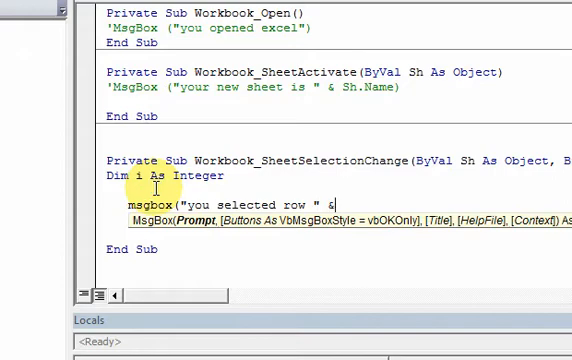
text(Targe)
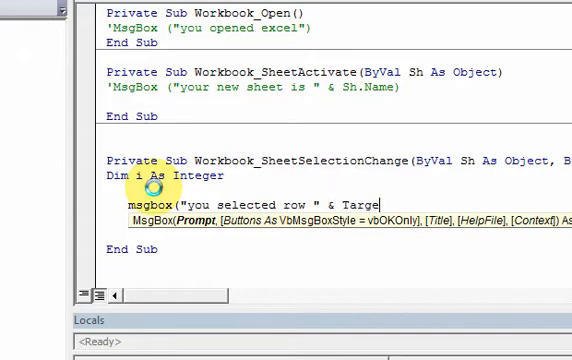
text(t.Row)
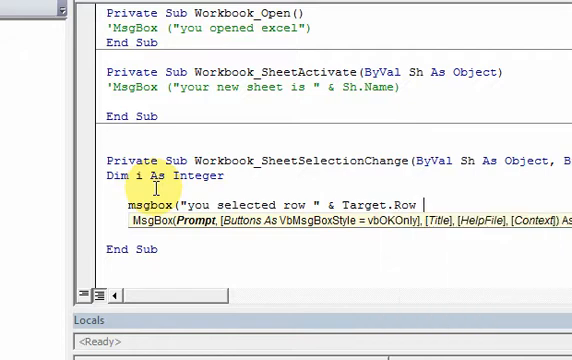
text(& " column " & Targe)
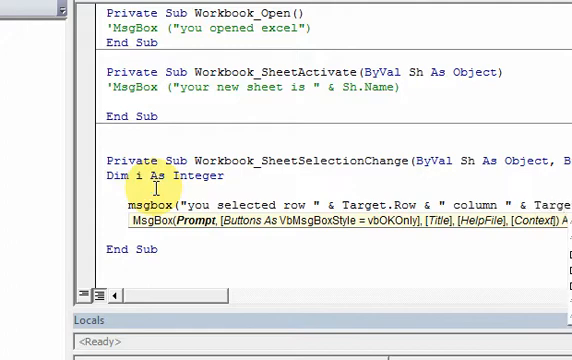
text(.co)
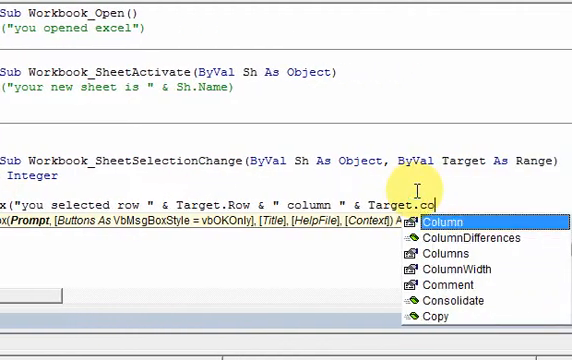
text(lumn)
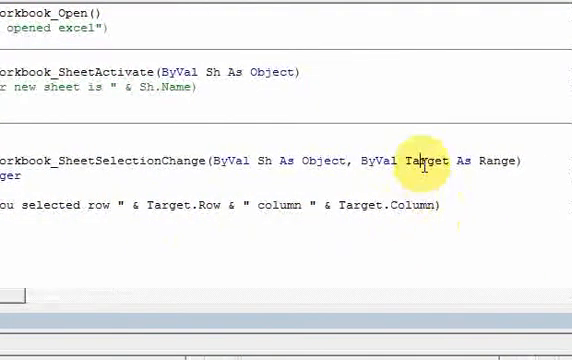
scroll(down, 3)
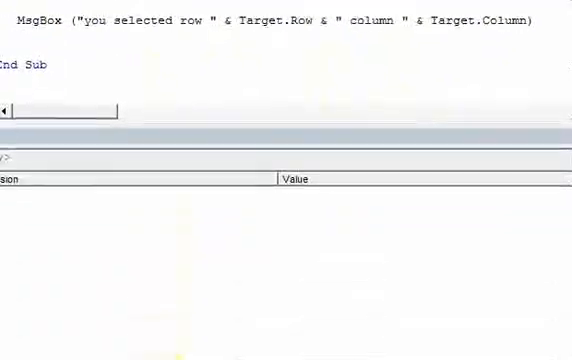
Step: Select several cells, dismissing the row 4 column 5, row 2 column 2, and row 8 column 5 messages
click(137, 340)
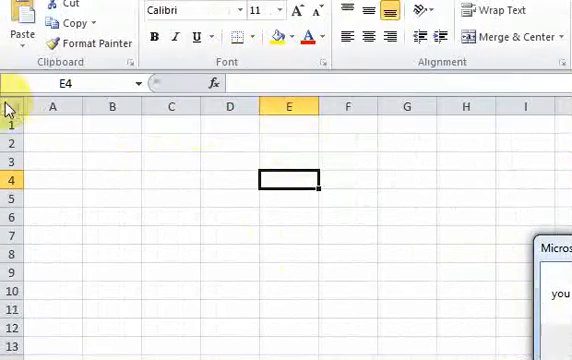
mouse_move(280, 145)
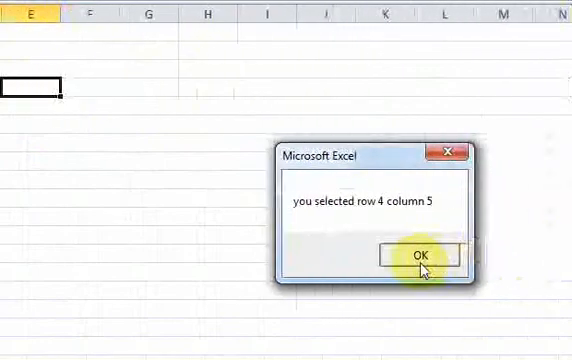
click(419, 253)
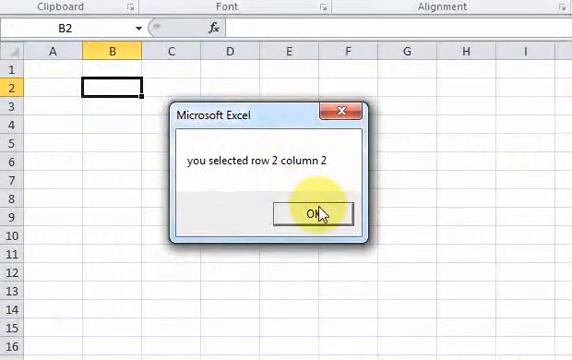
click(315, 214)
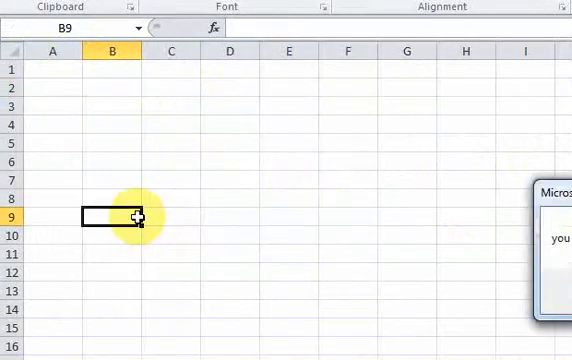
click(112, 218)
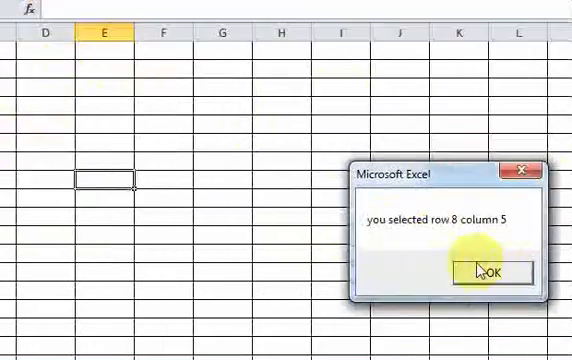
click(482, 271)
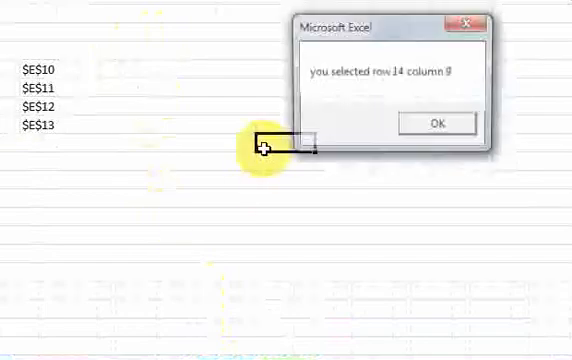
click(434, 121)
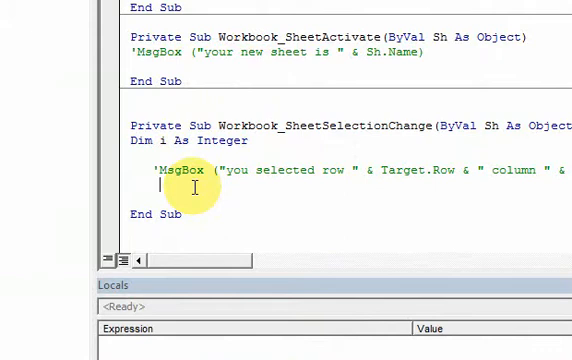
Step: Add a For i = 1 To Target.Row loop setting Cells(i, Target.Column).Interior.ColorIndex
text(f)
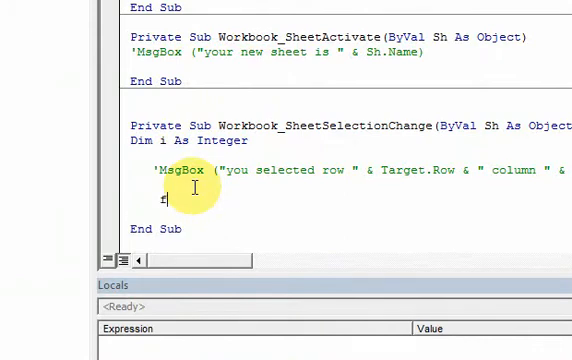
text(or i = 1 t)
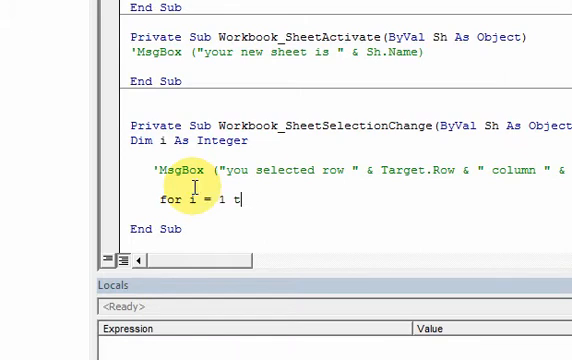
text(o T)
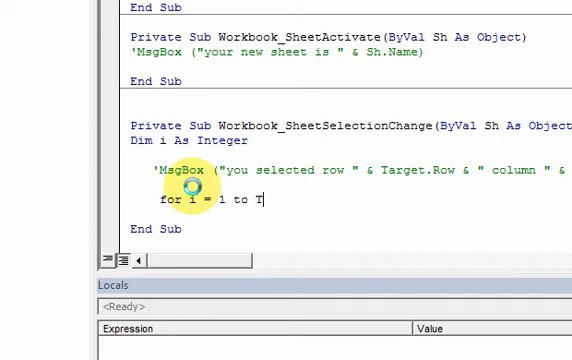
text(arget.)
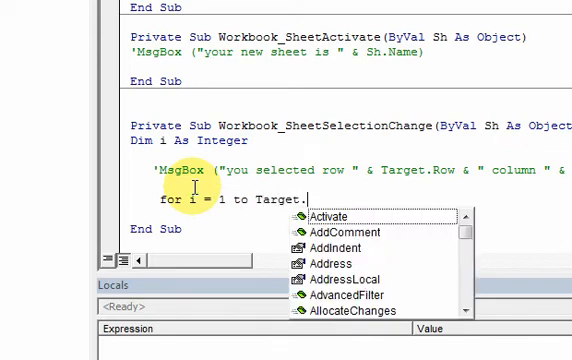
text(row)
text(Next)
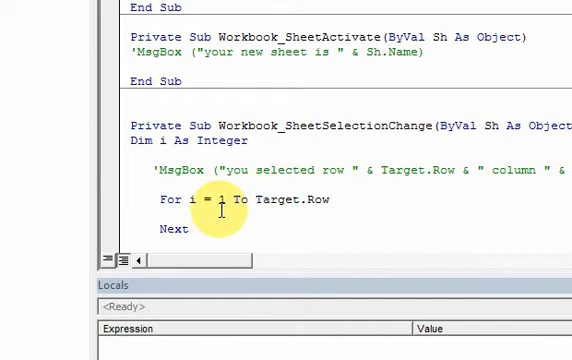
text(cell)
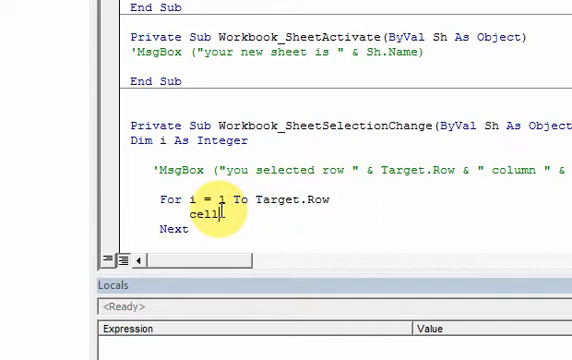
text((i,Target.c)
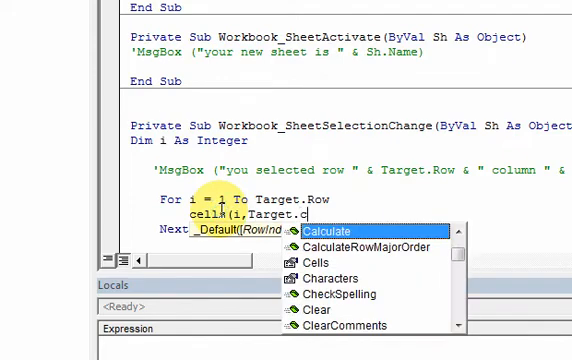
text(olumn).IN)
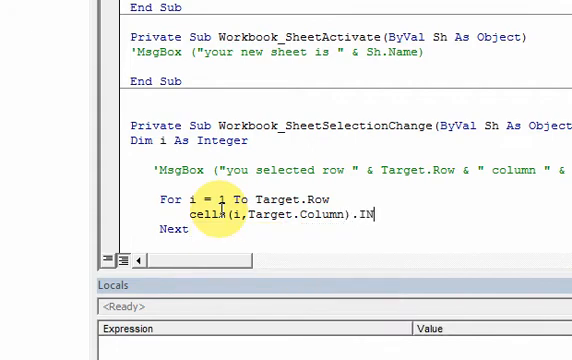
text(terior)
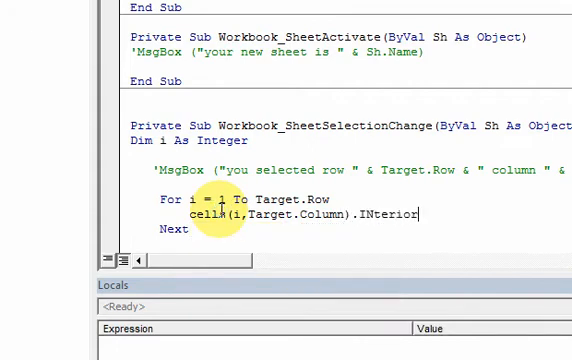
text(.color)
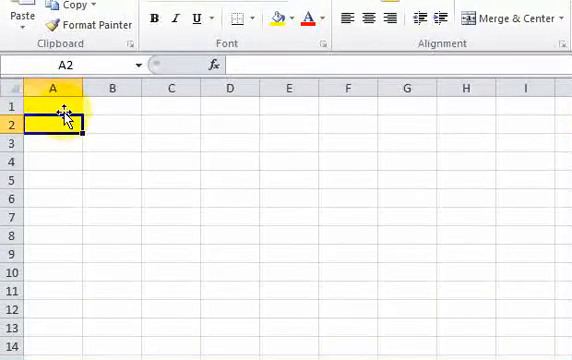
mouse_move(60, 124)
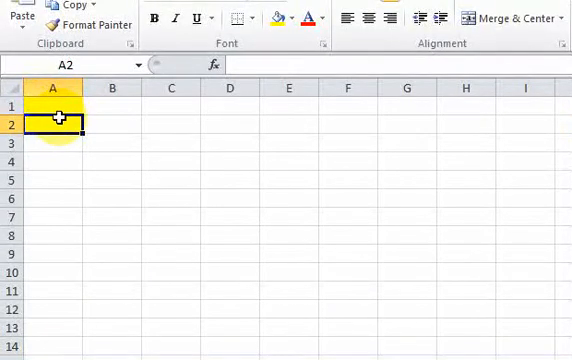
Step: Select cells to watch yellow column fills accumulate above each selection
click(52, 105)
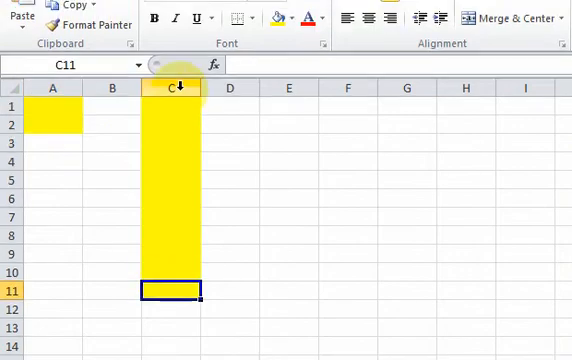
mouse_move(174, 222)
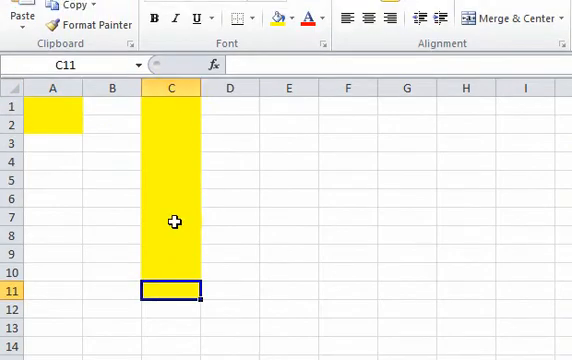
mouse_move(181, 181)
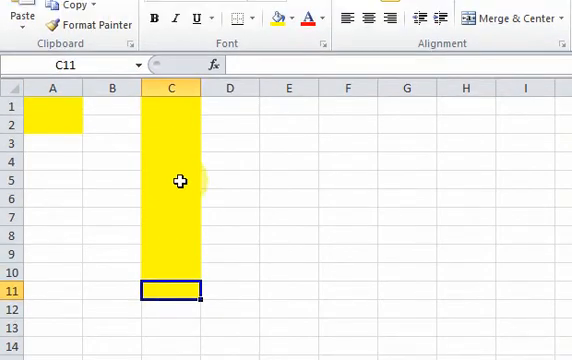
scroll(down, 3)
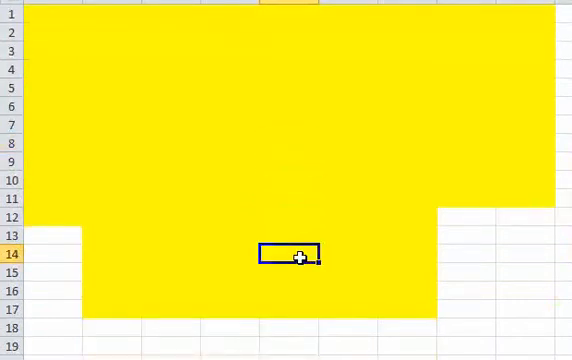
mouse_move(374, 203)
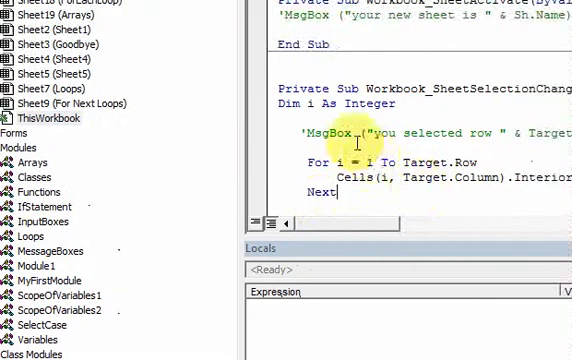
Step: Add Cells.Interior.ColorIndex = xlNone with the comment 'All cells to no colour above the loop
text(c)
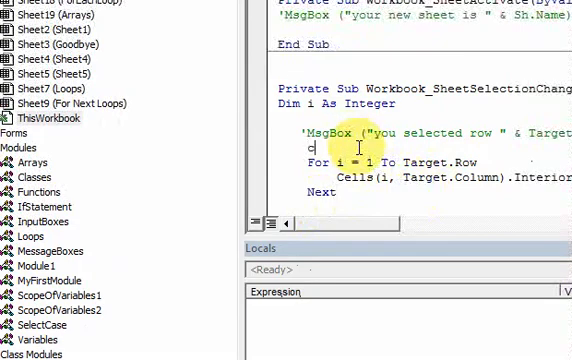
text(ells.interior)
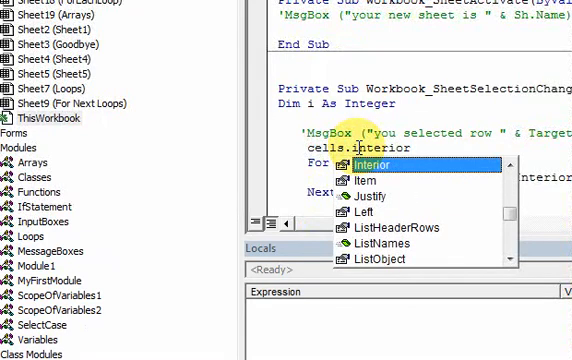
text(.co)
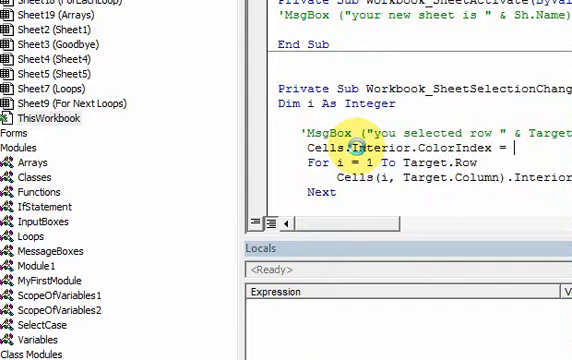
text(xlnone)
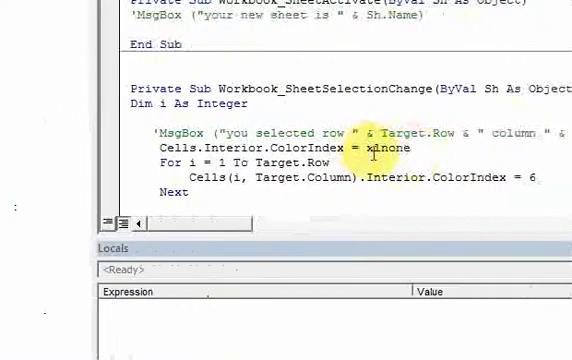
double_click(310, 148)
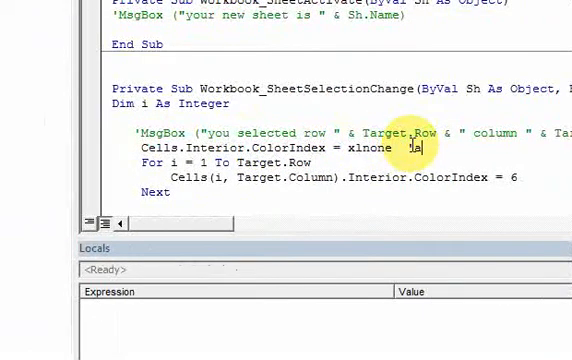
text(All c)
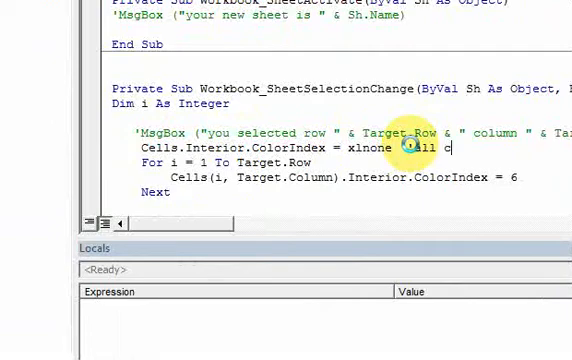
text(ells)
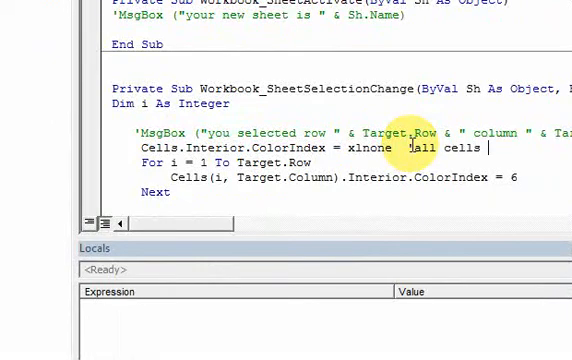
text(to)
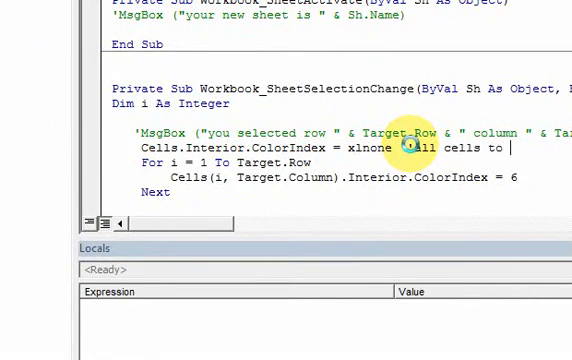
text(no c)
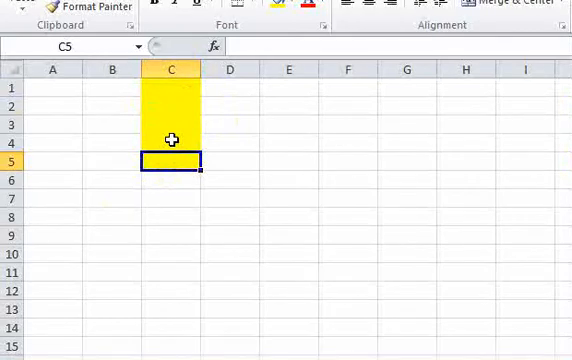
Step: Select cell C8 to confirm only C1 to C7 turn yellow
click(348, 204)
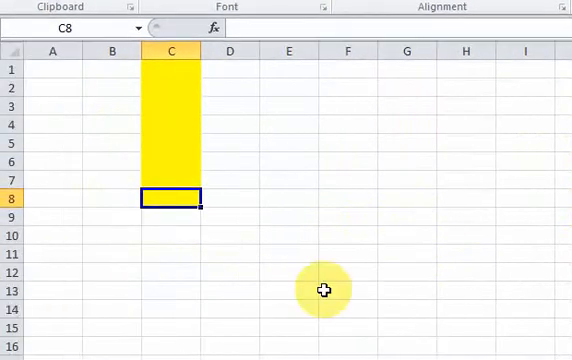
mouse_move(185, 262)
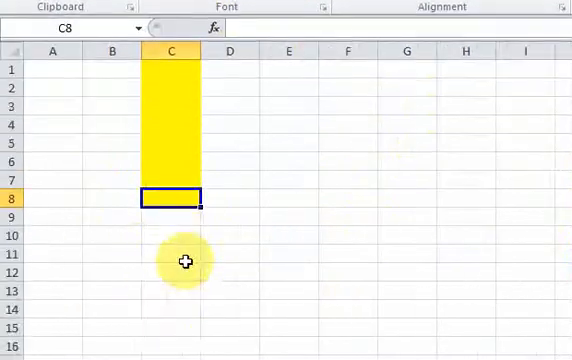
mouse_move(388, 160)
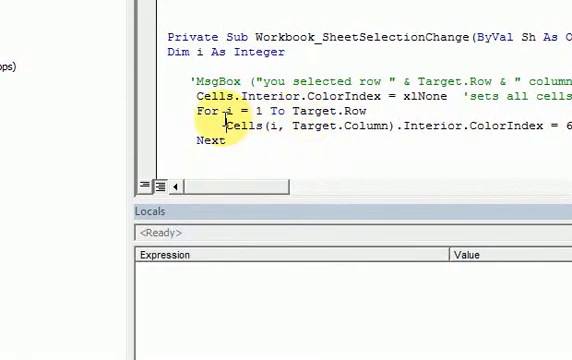
Step: Duplicate the loop to colour across Target.Row and add a comment above each loop
drag(200, 109, 230, 141)
text(For i = 1 To Target.Column)
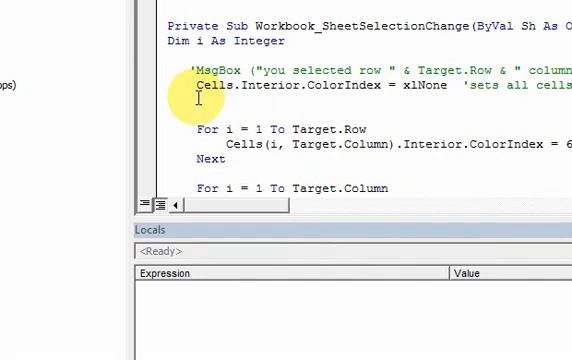
text('loop to color down a column)
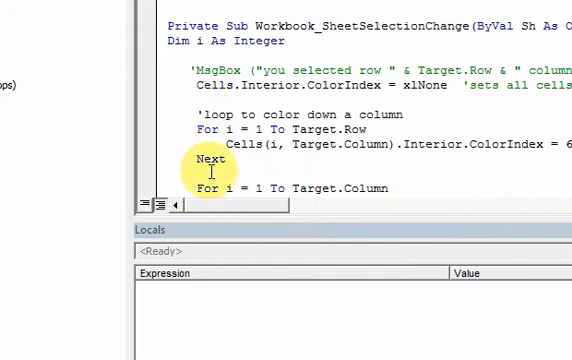
text('loop)
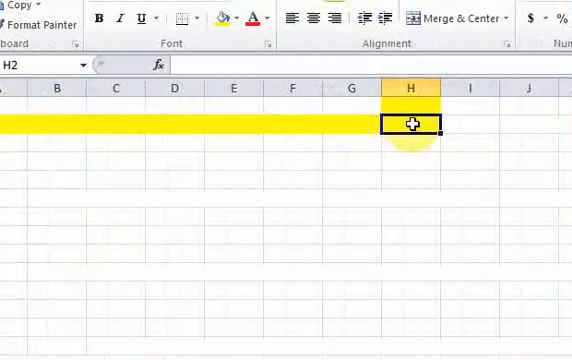
mouse_move(414, 140)
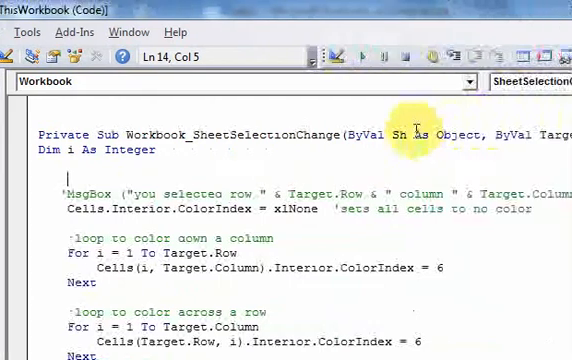
Step: Add MsgBox (Sh.Name) at the top of the procedure
text(msgbox (sh)
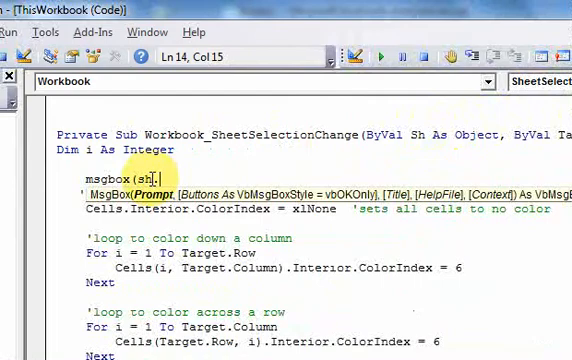
text(name)
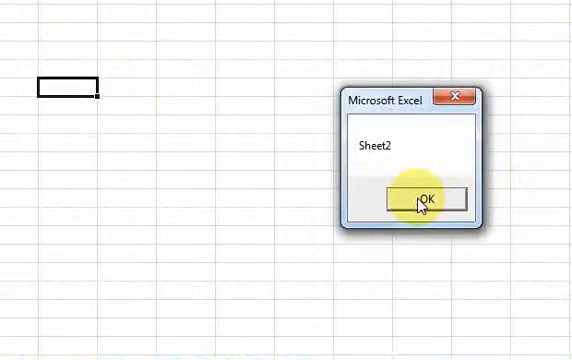
Step: Dismiss the Sheet2 message and return to the VBA Editor
click(427, 199)
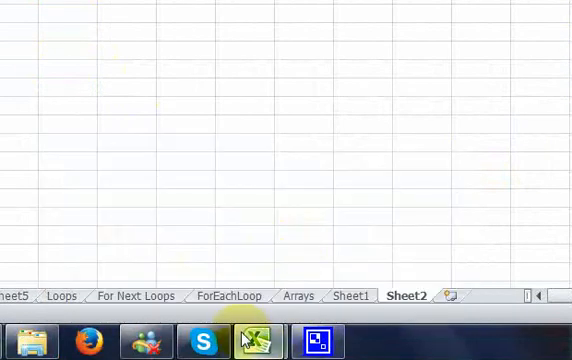
click(262, 337)
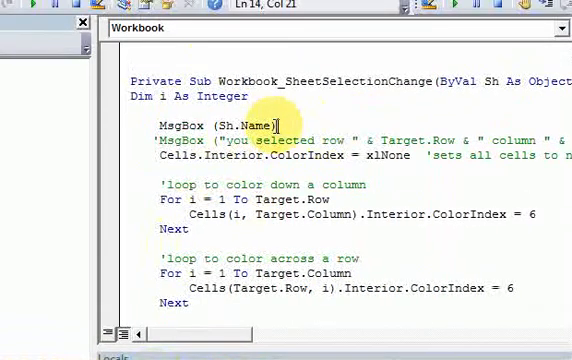
Step: Wrap the clearing and colouring code in If Sh.Name = "sheet1" Then … End If
double_click(236, 124)
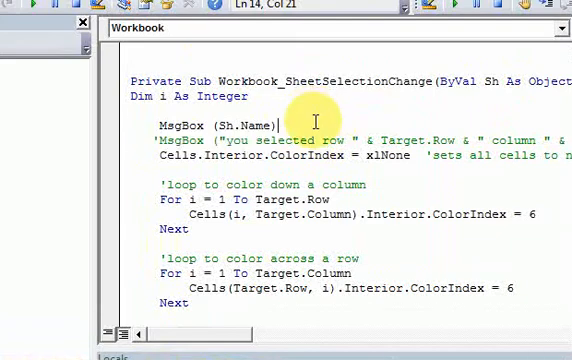
text(if)
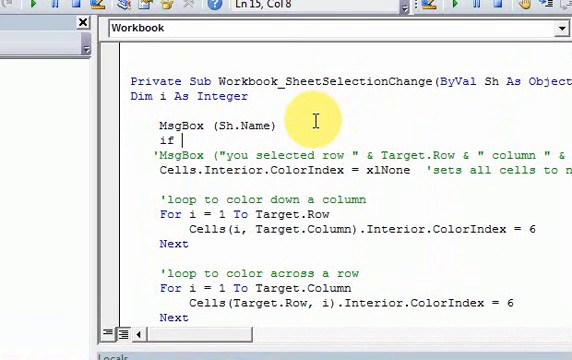
text(sh.n)
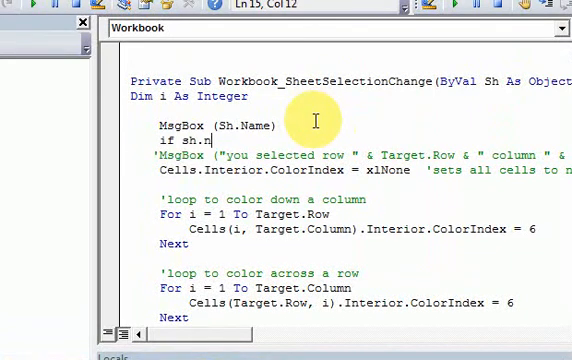
text(ame = "shet)
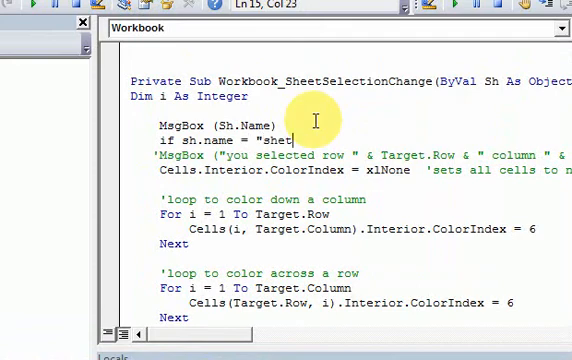
text(1" Then)
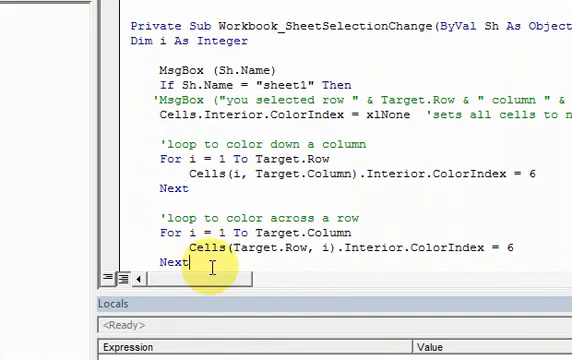
text(e)
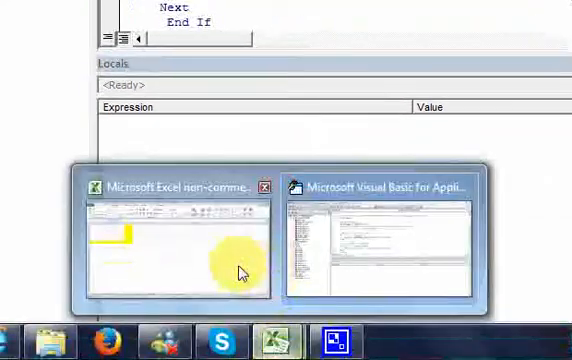
Step: Select cells on Sheet1 and the Arrays sheet, dismissing each sheet-name message, to compare highlighting
click(180, 245)
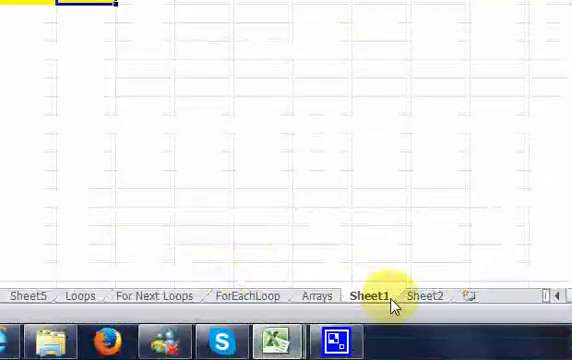
click(326, 295)
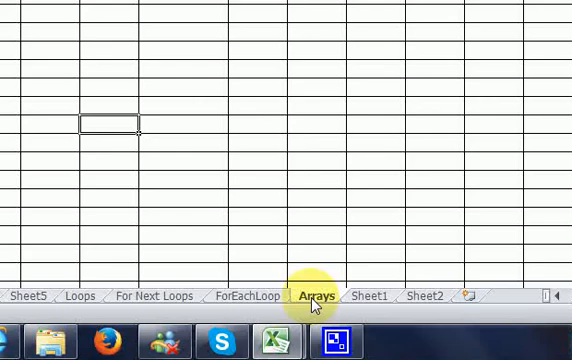
click(311, 295)
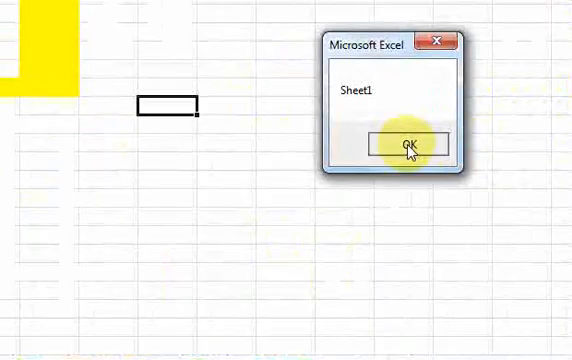
click(410, 144)
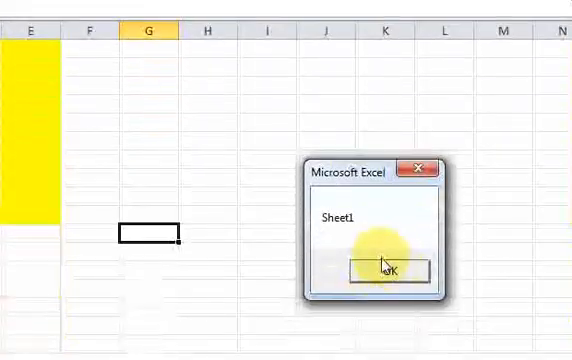
click(383, 271)
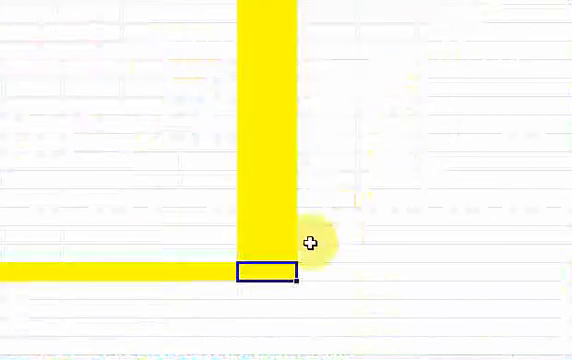
click(270, 297)
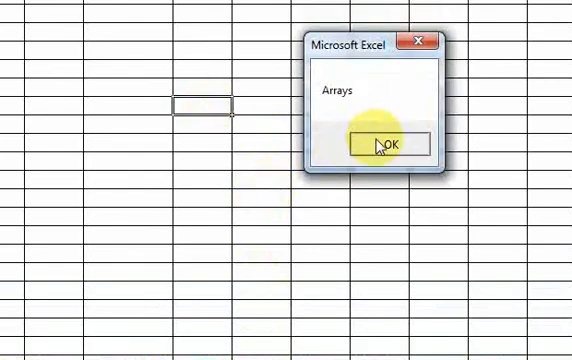
click(381, 143)
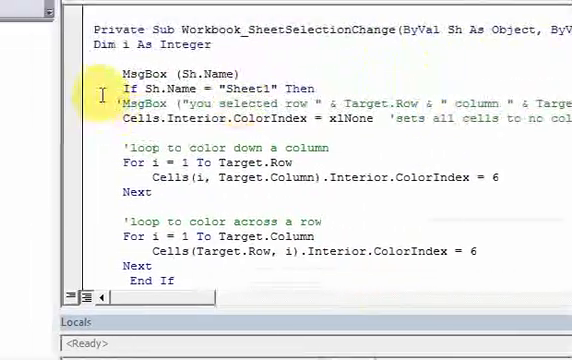